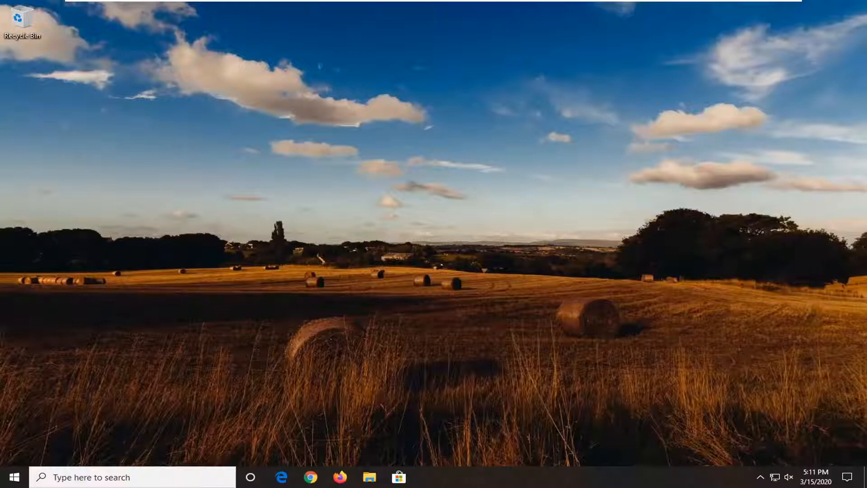
mouse_move(4, 451)
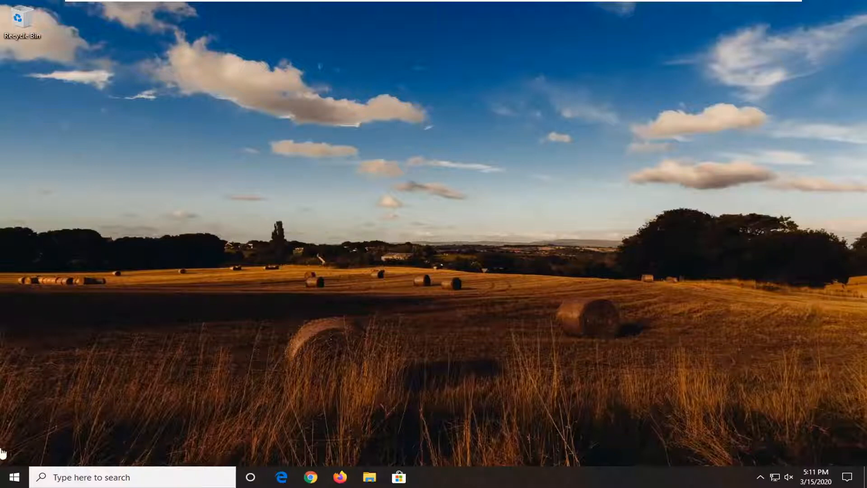
Step: Open the Start menu from the taskbar
click(11, 477)
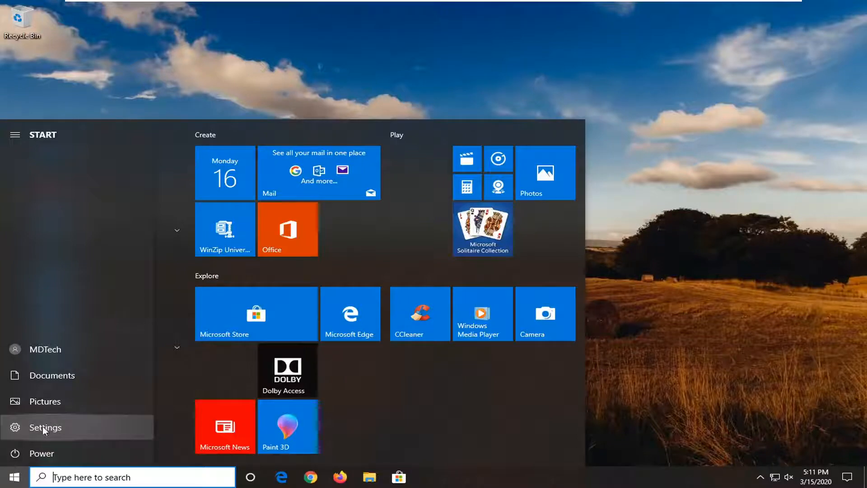
Step: Launch Windows Settings and go to the Devices category
click(45, 426)
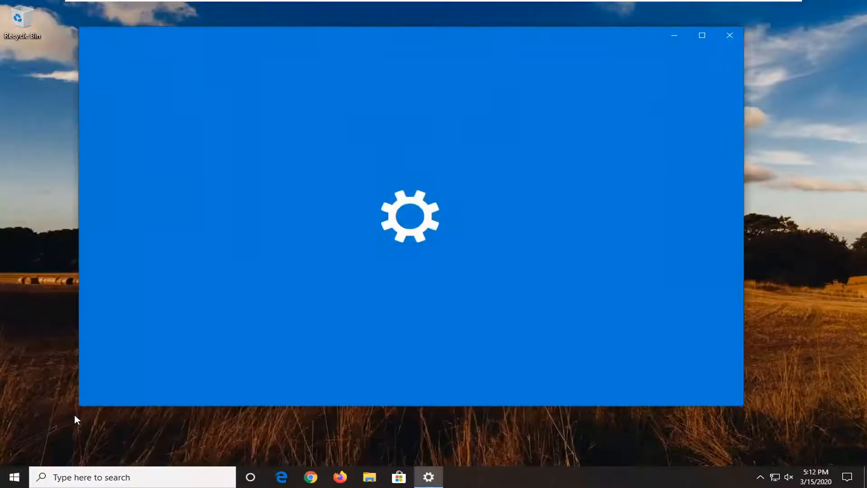
mouse_move(74, 430)
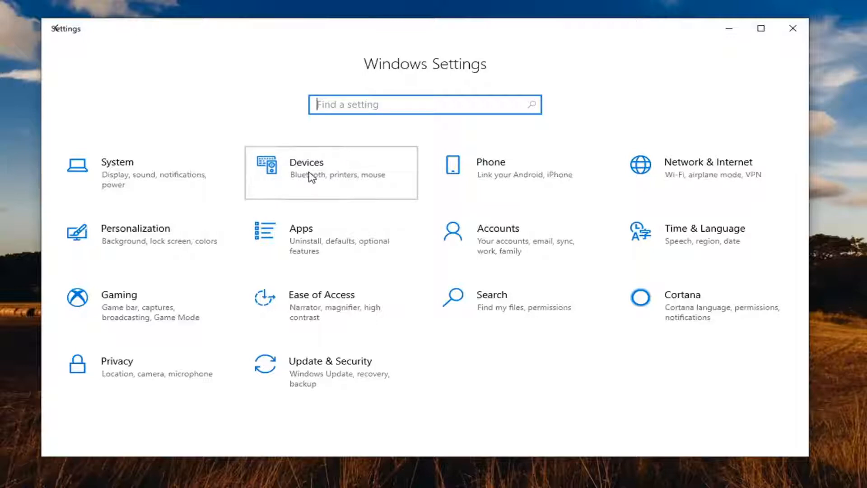
click(306, 168)
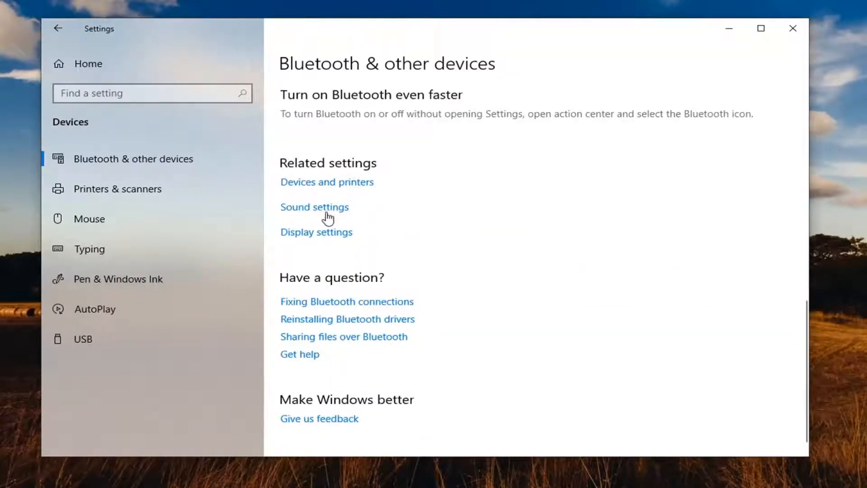
Step: Follow the Sound settings link from Bluetooth & other devices
click(314, 206)
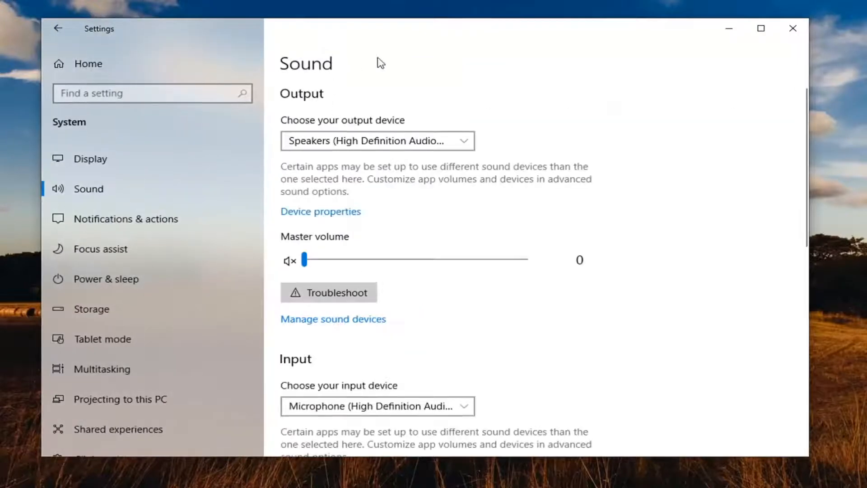
Step: Select Microphone (High Definition Audio Device) as the input device and start troubleshooting
scroll(down, 3)
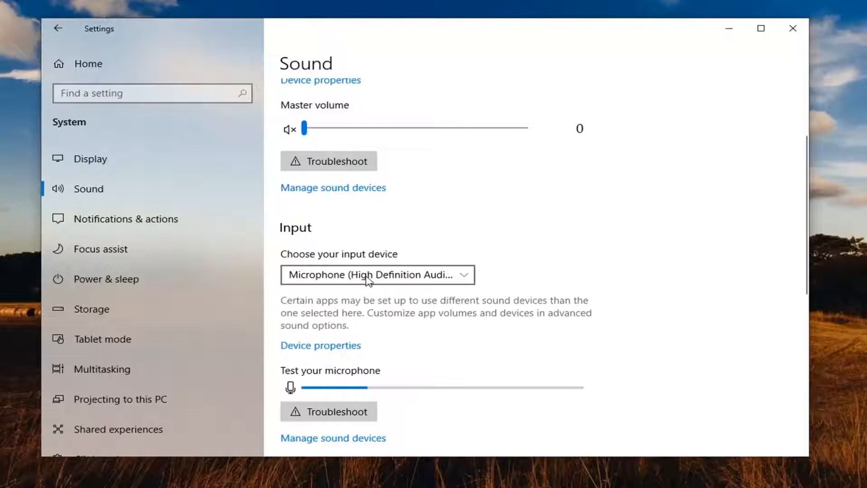
click(377, 275)
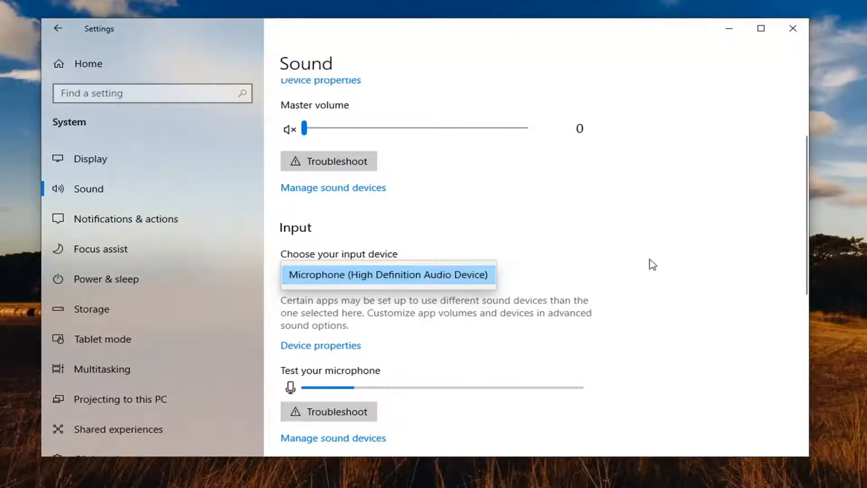
scroll(down, 3)
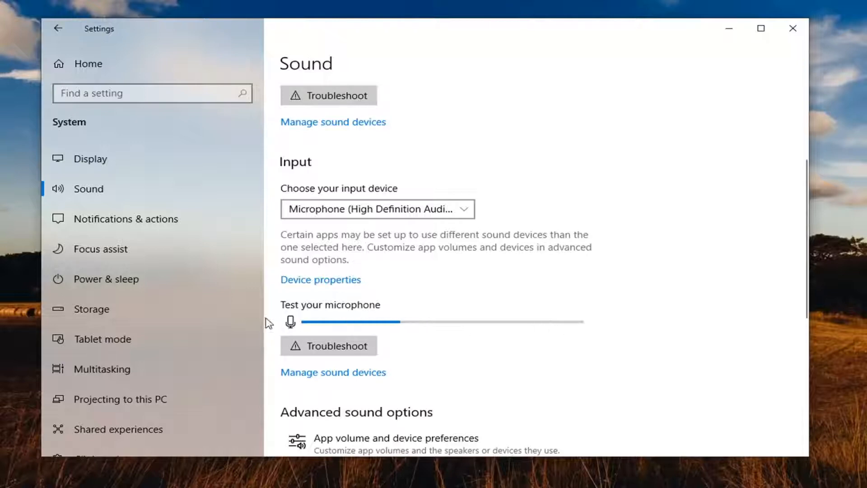
scroll(down, 3)
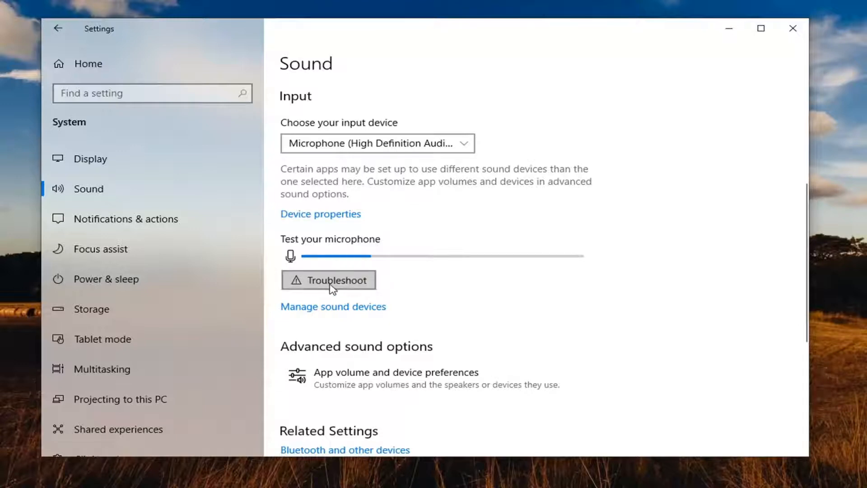
click(328, 278)
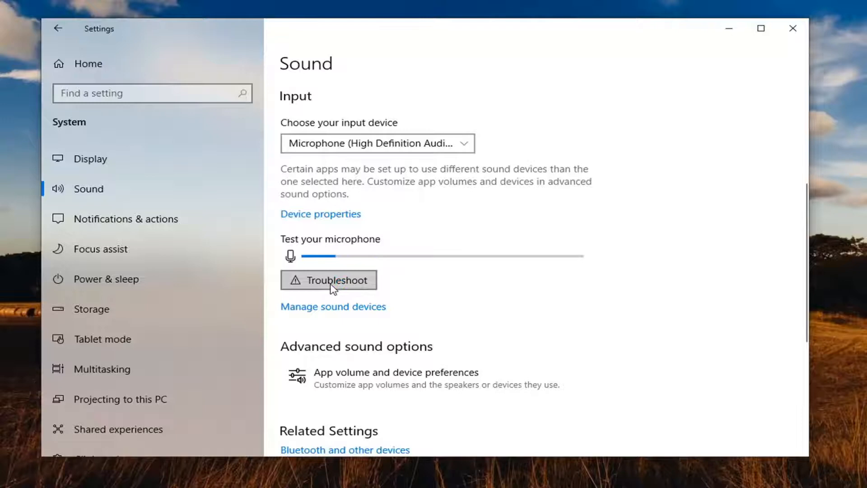
Step: Launch the Recording Audio troubleshooter from Test your microphone
click(328, 280)
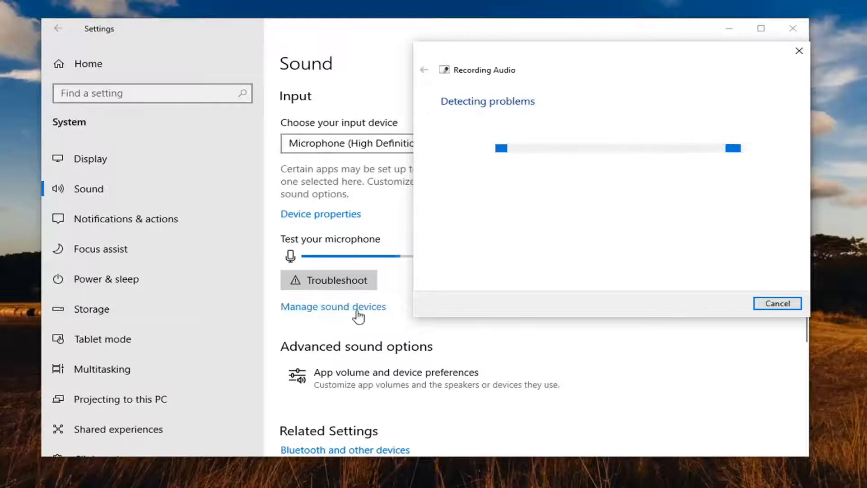
mouse_move(555, 93)
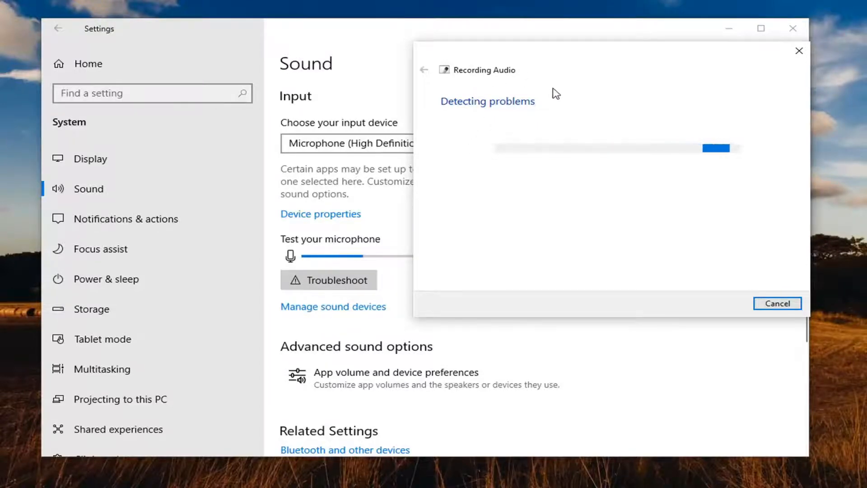
mouse_move(504, 60)
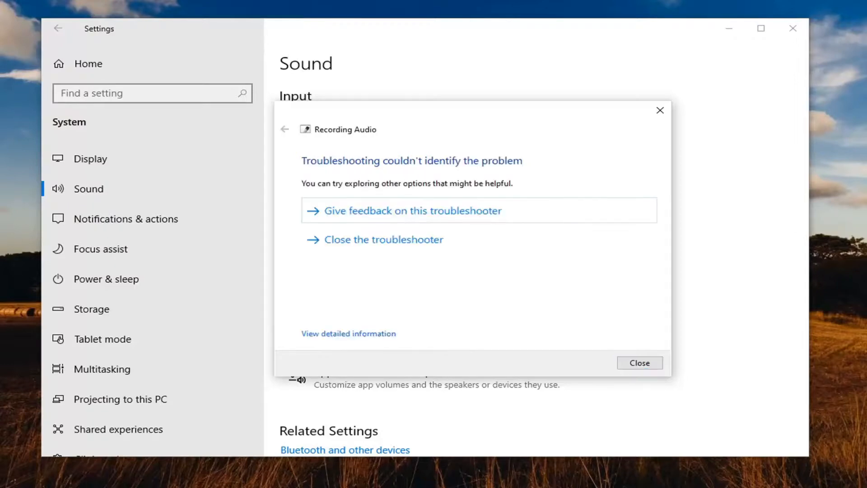
mouse_move(450, 114)
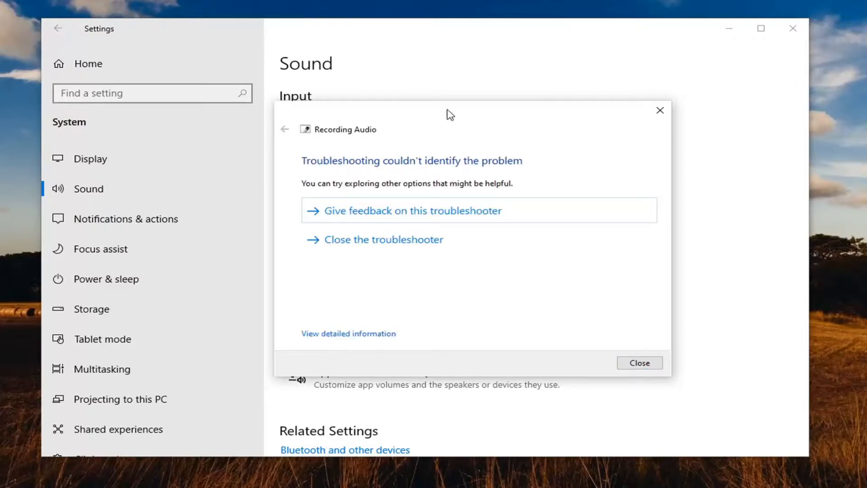
mouse_move(599, 341)
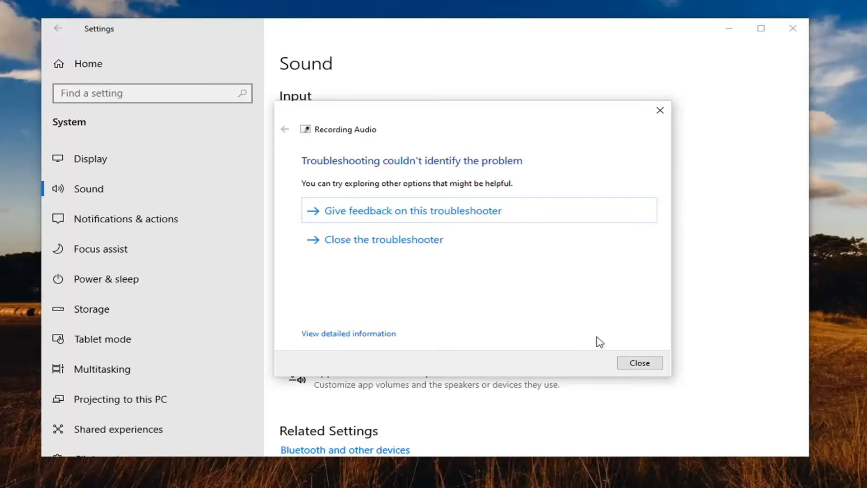
Step: Close the finished troubleshooter and the Settings window
click(639, 362)
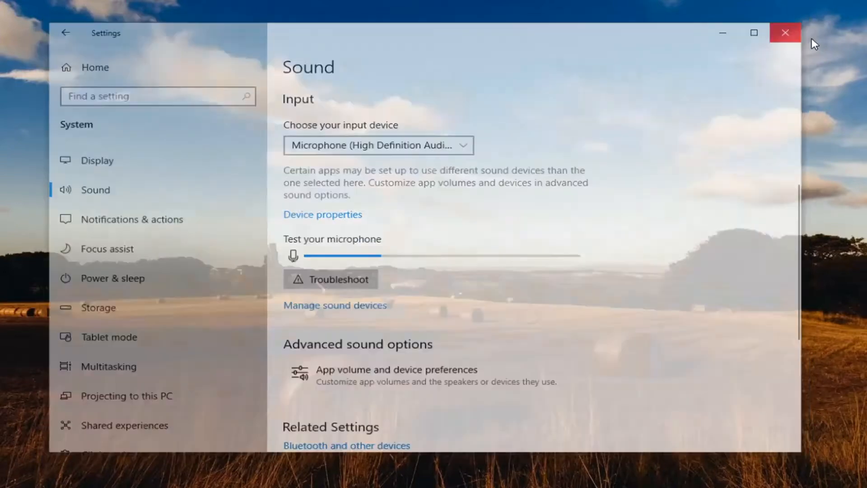
click(785, 33)
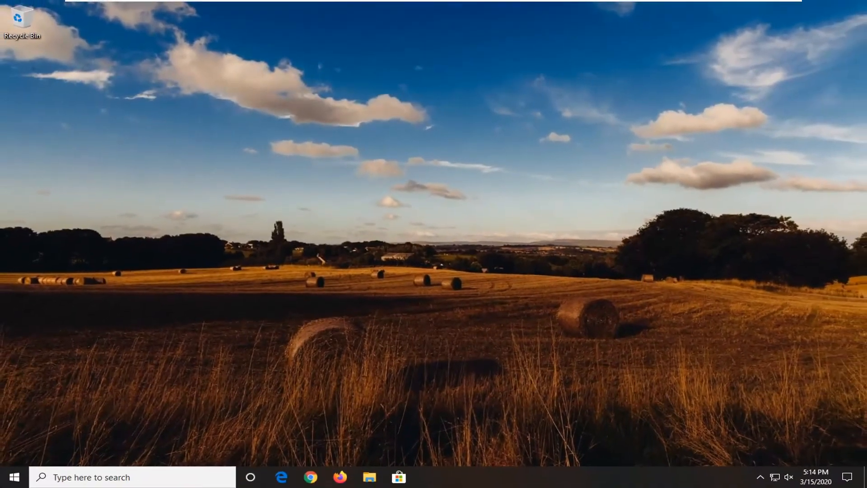